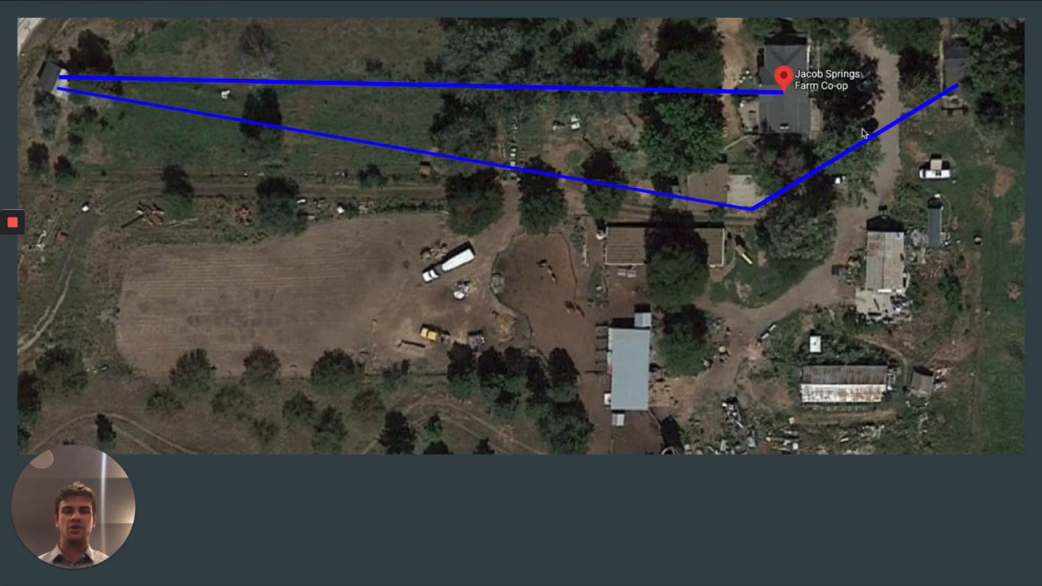
mouse_move(744, 206)
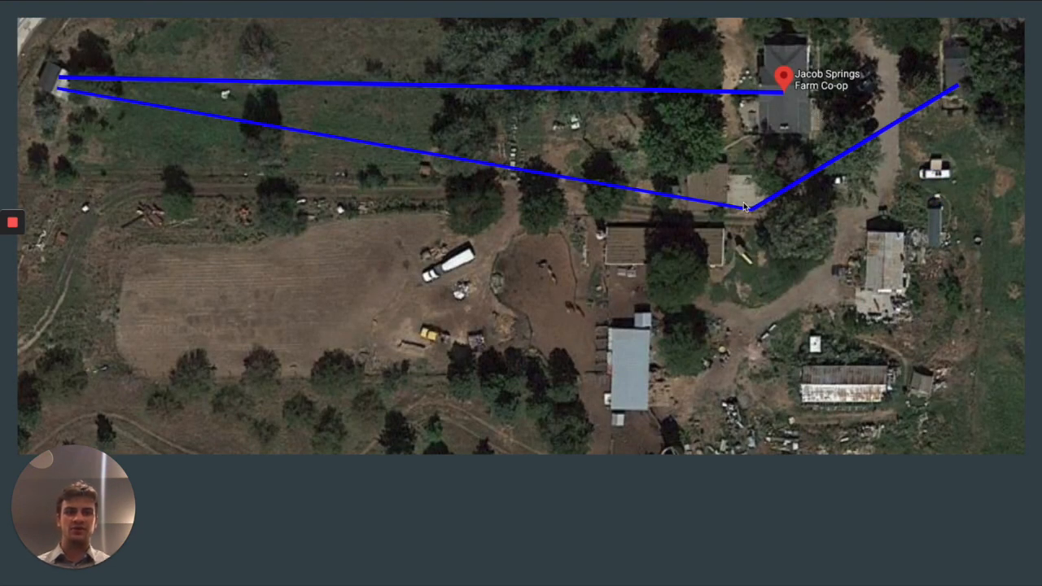
mouse_move(59, 90)
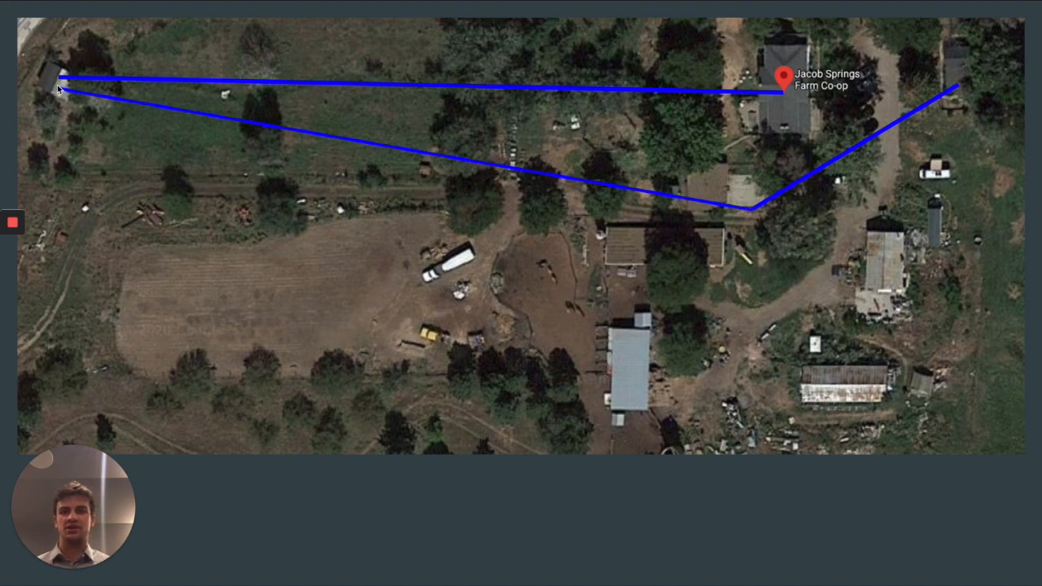
mouse_move(556, 182)
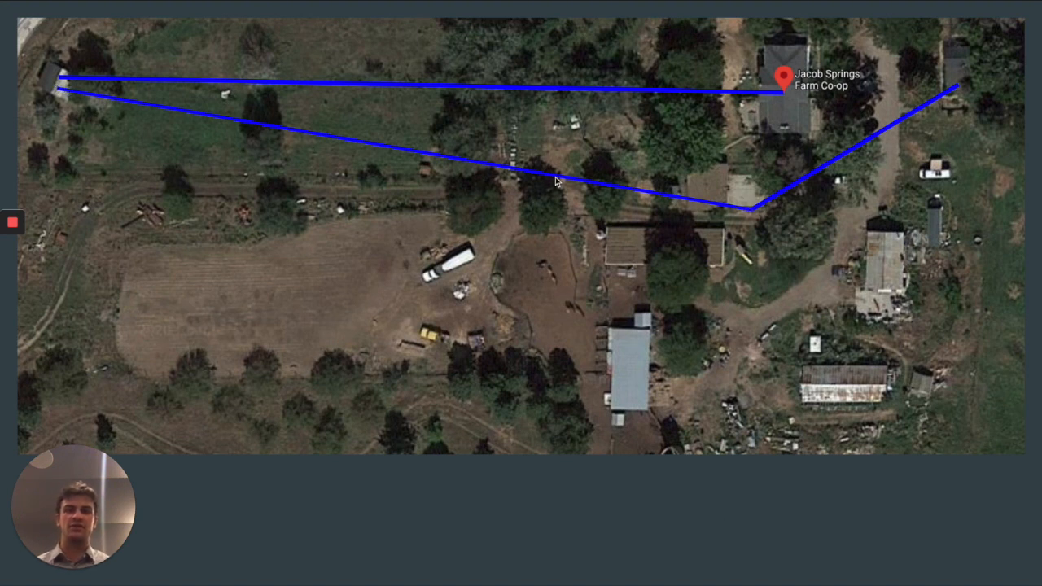
mouse_move(182, 104)
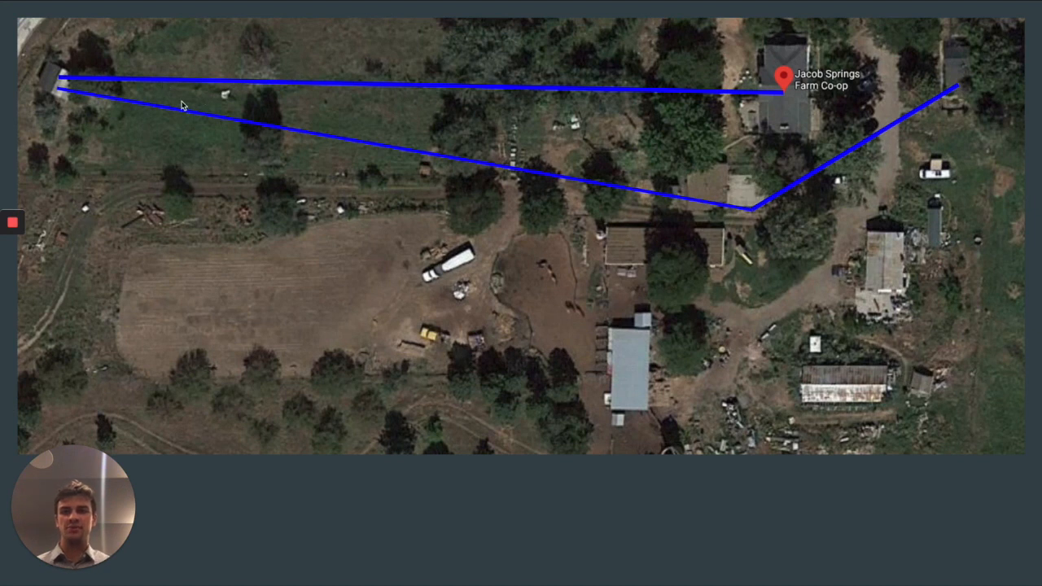
mouse_move(64, 89)
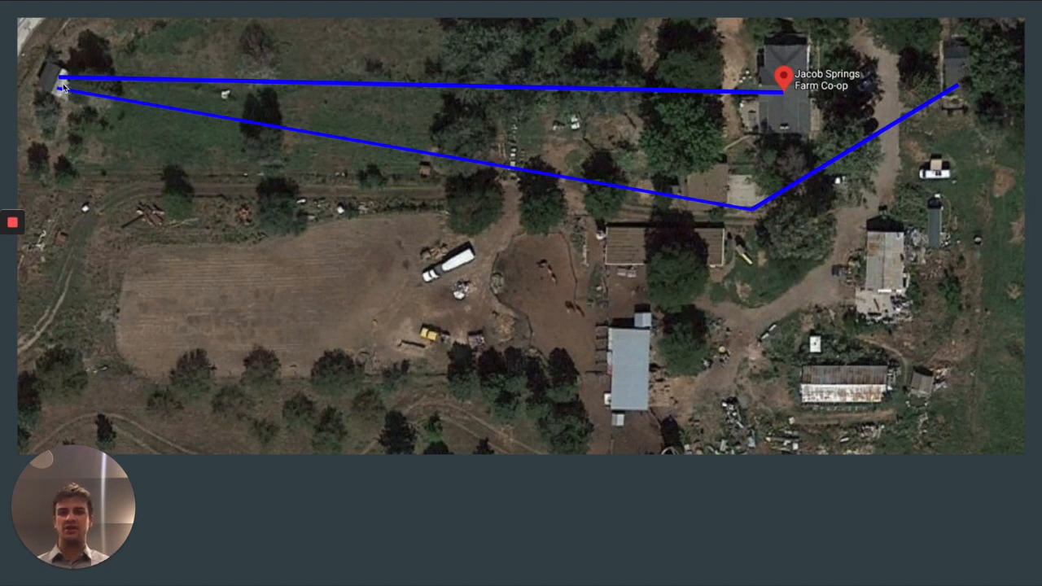
mouse_move(114, 81)
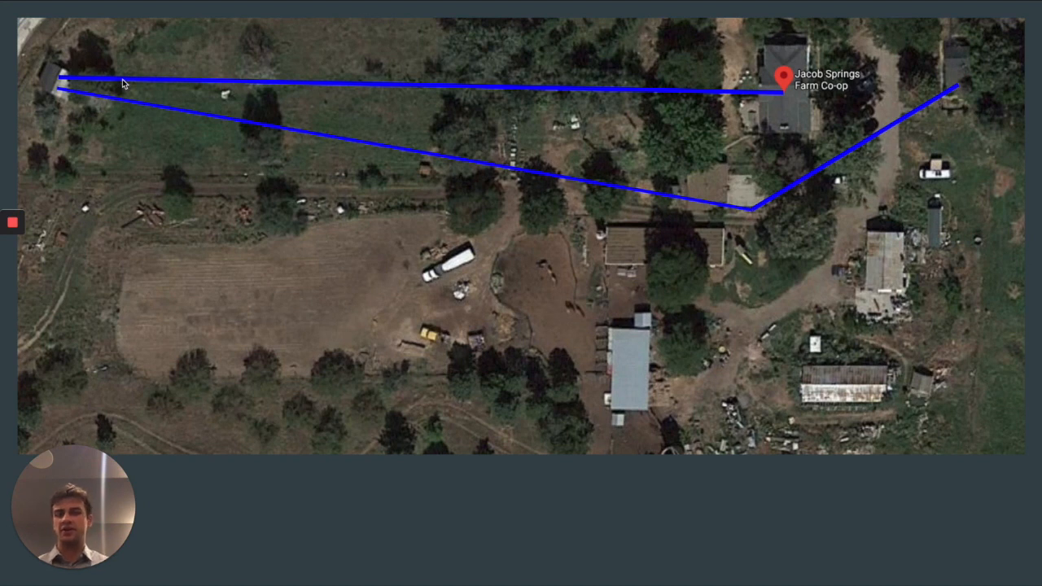
mouse_move(96, 90)
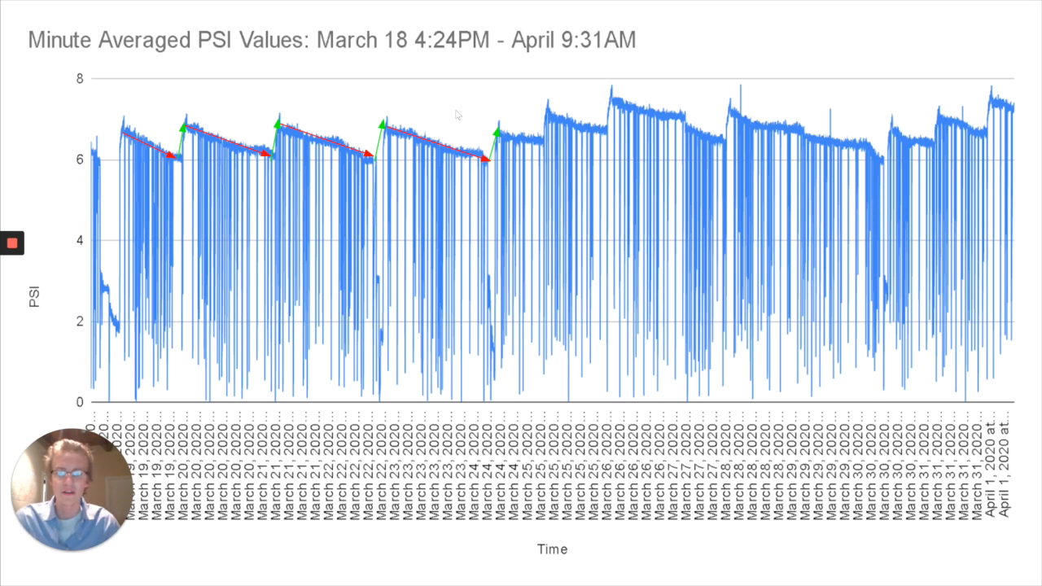
mouse_move(521, 130)
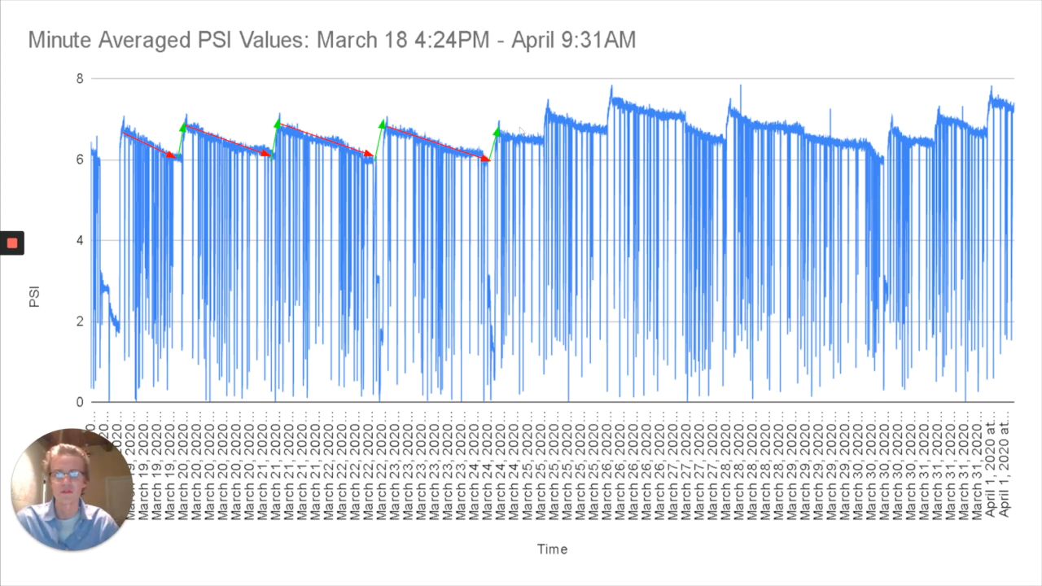
mouse_move(609, 66)
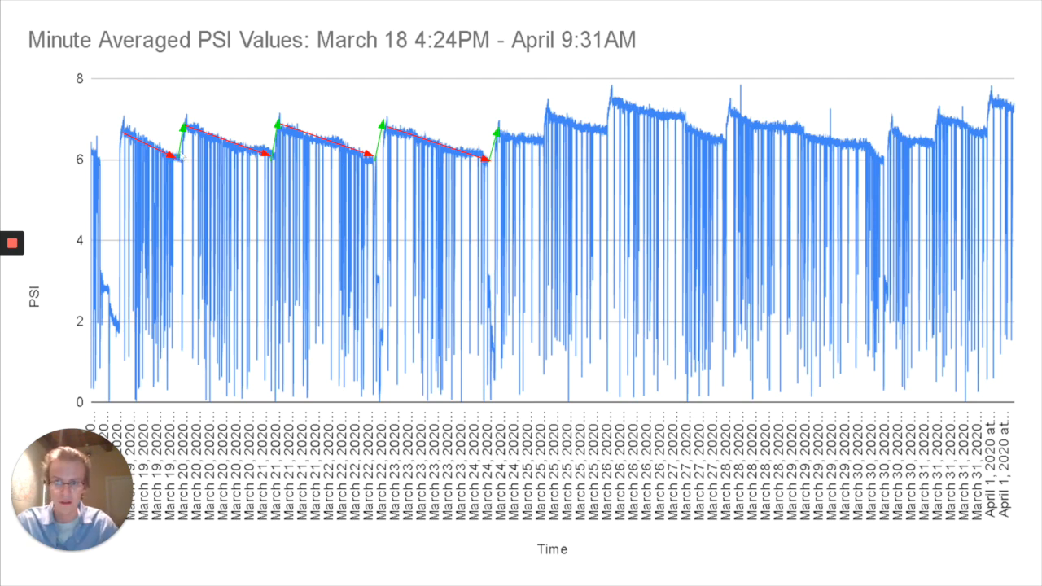
Step: Advance to the Raw PSI Values chart with zones from Wasting Water to empty tanks and pipes
click(12, 242)
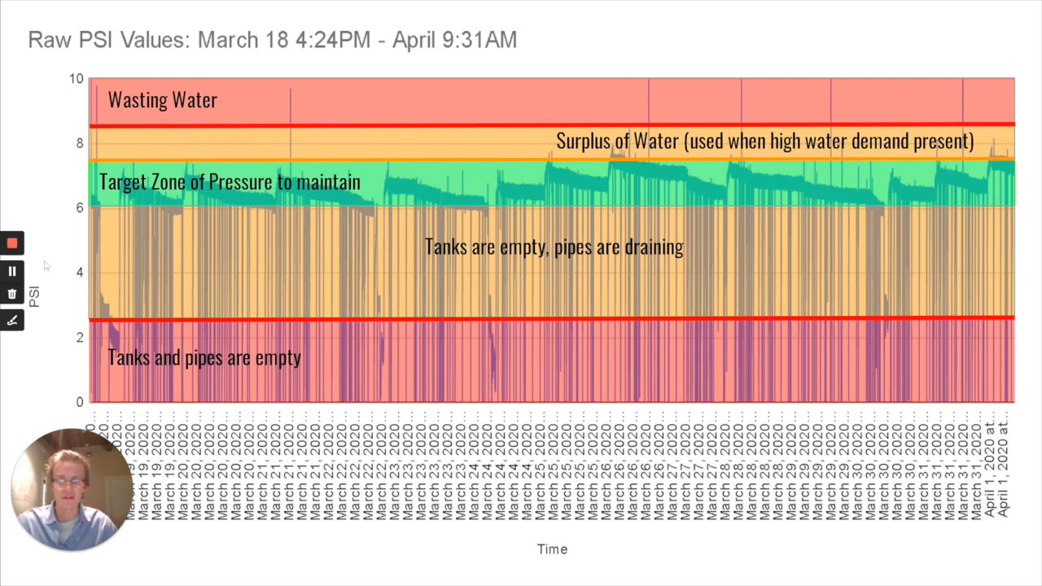
mouse_move(317, 204)
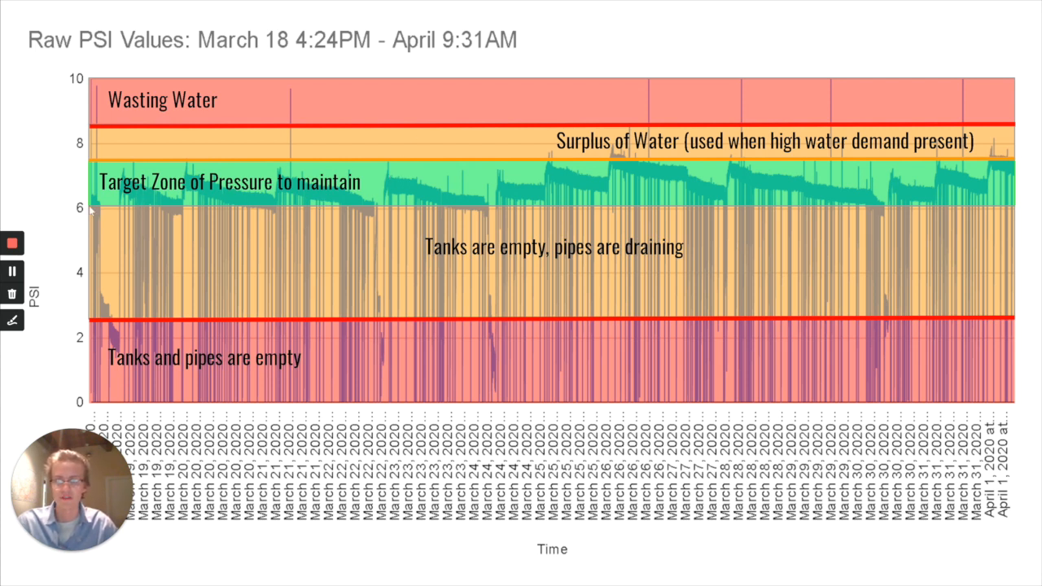
mouse_move(91, 167)
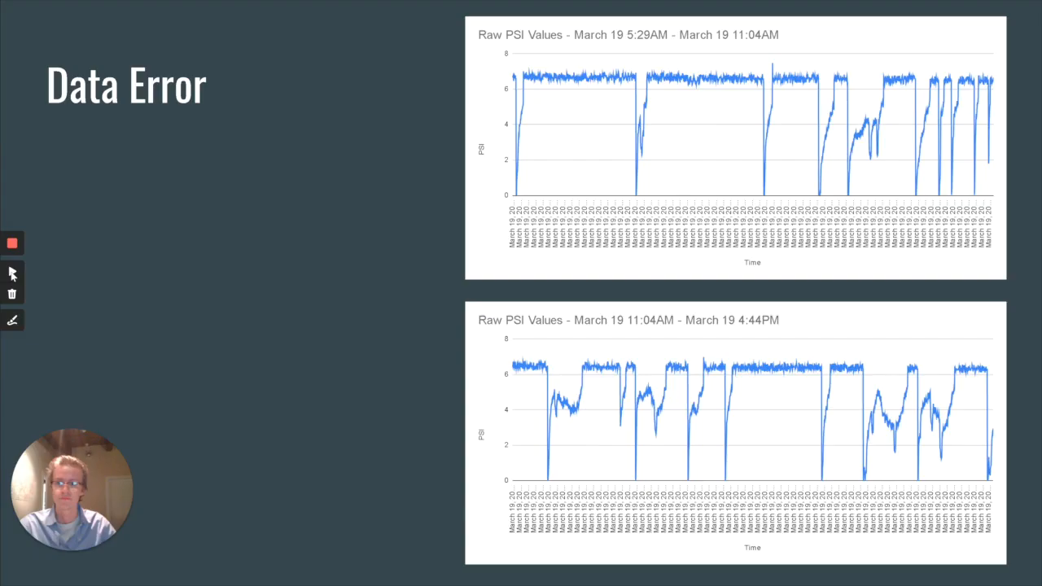
Step: Reveal the near-zero pressure drop bullet and its circled dips on both March 19 charts
click(12, 271)
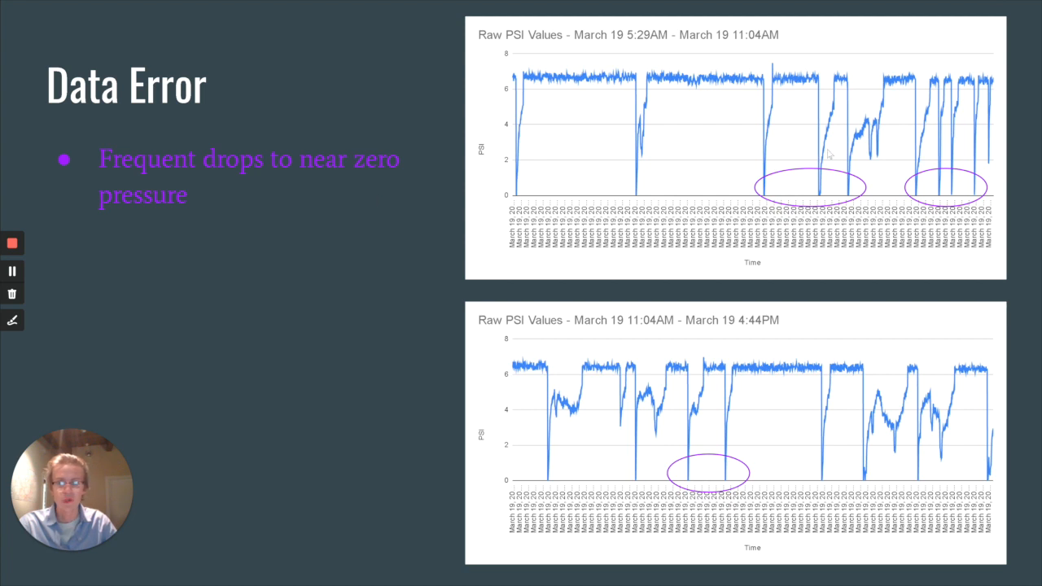
mouse_move(839, 203)
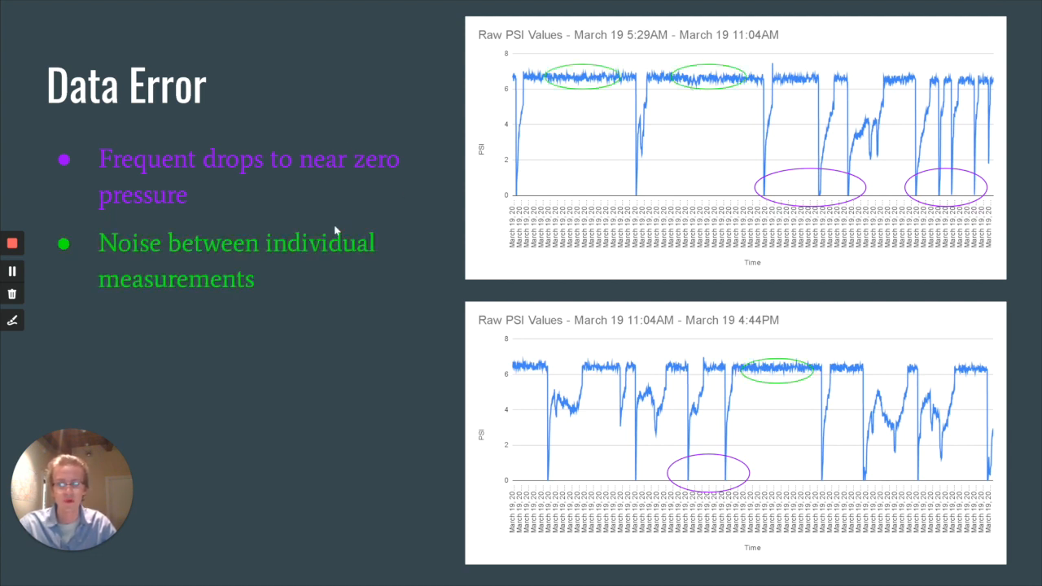
mouse_move(419, 230)
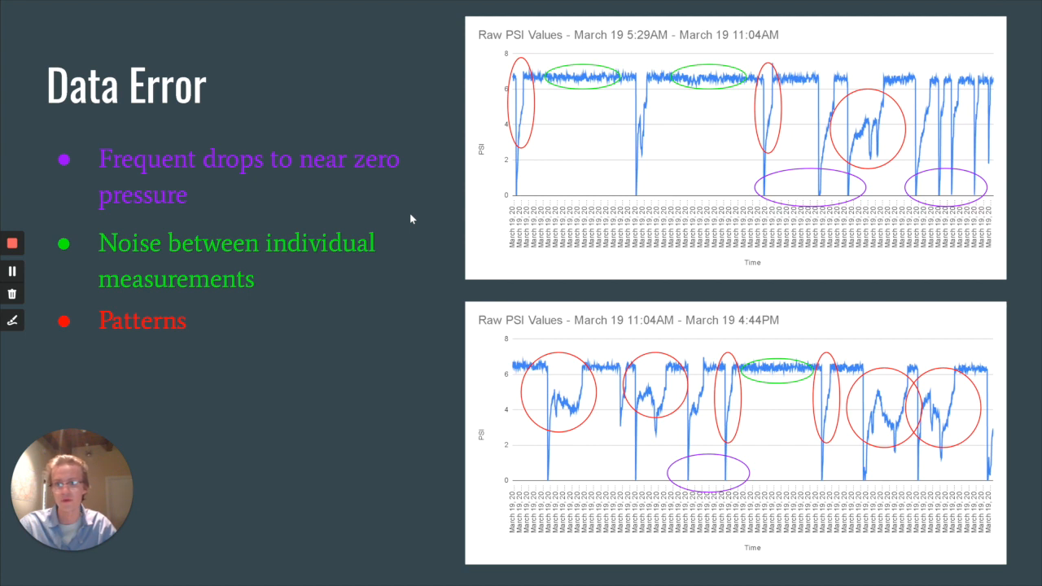
mouse_move(763, 147)
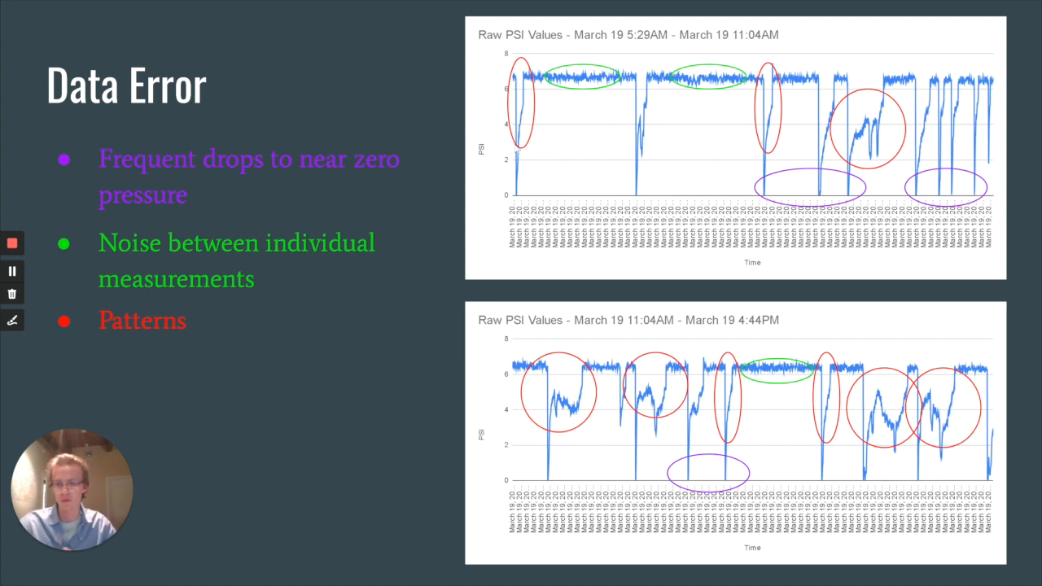
mouse_move(334, 308)
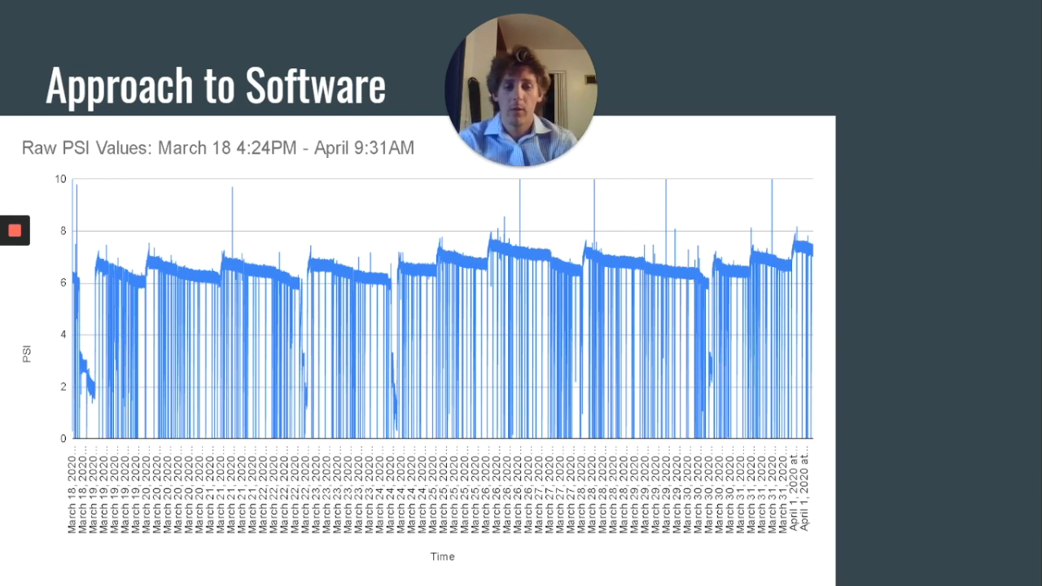
Step: Advance from Approach to Software to the array diagram with slots 0–29 holding Value1 and Value2
key(Right)
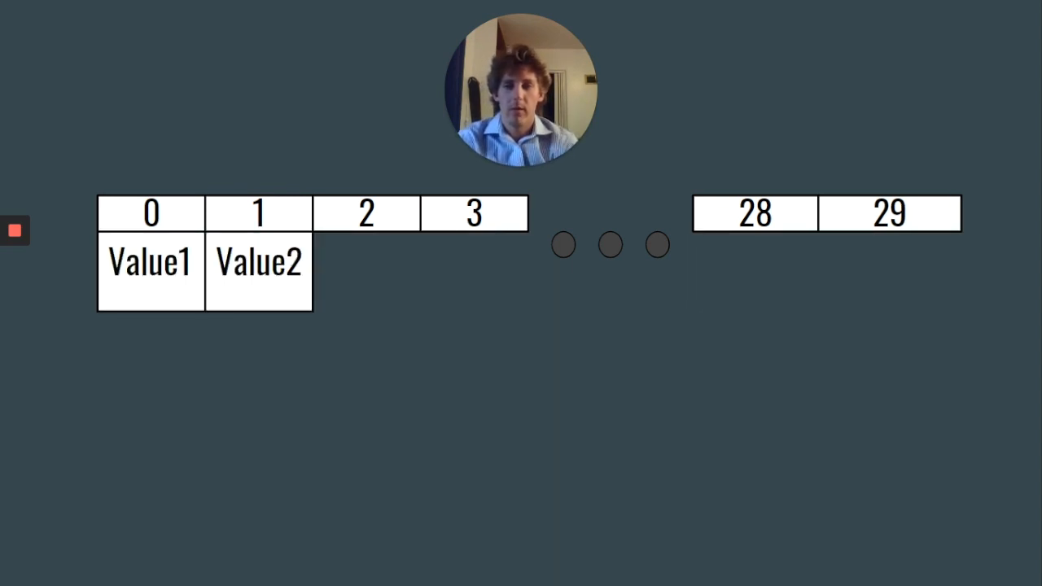